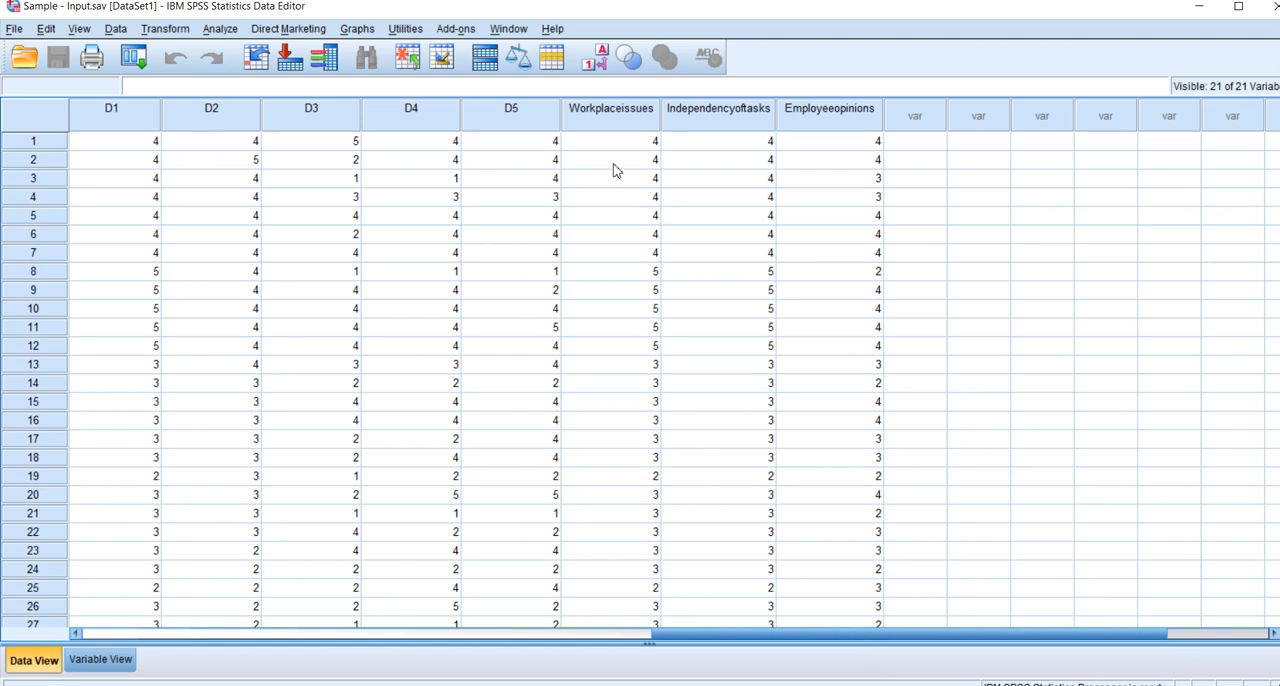
mouse_move(720, 135)
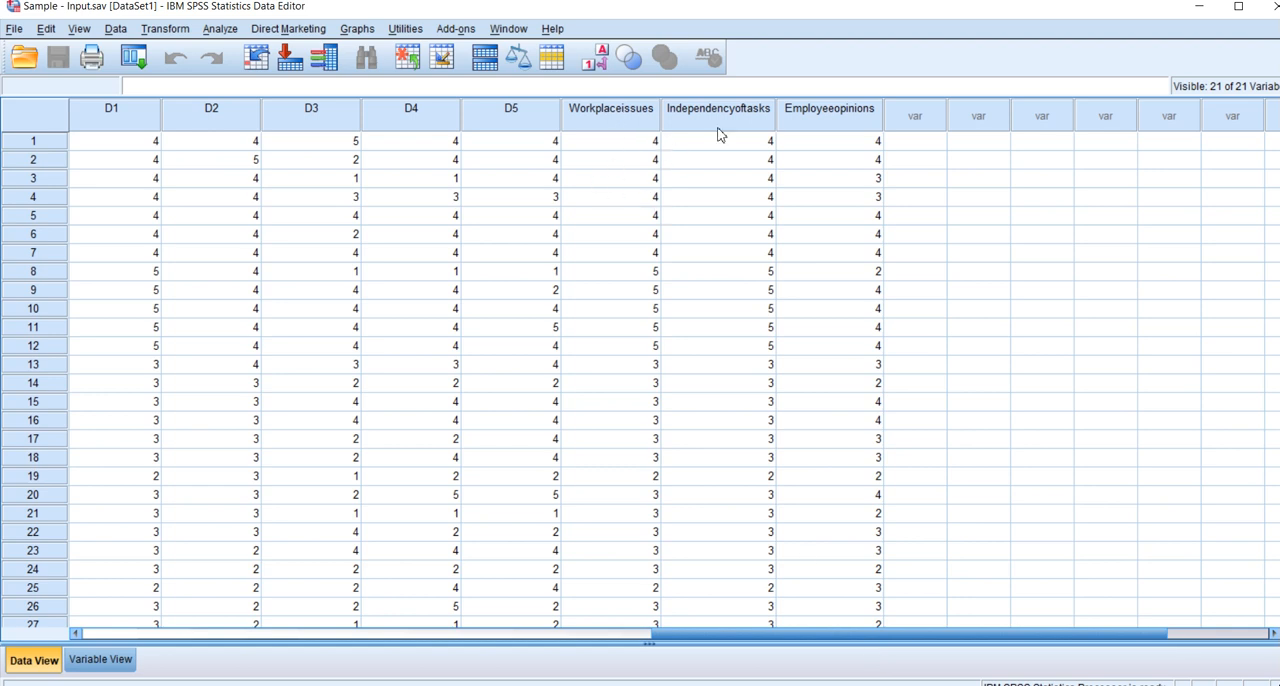
mouse_move(678, 280)
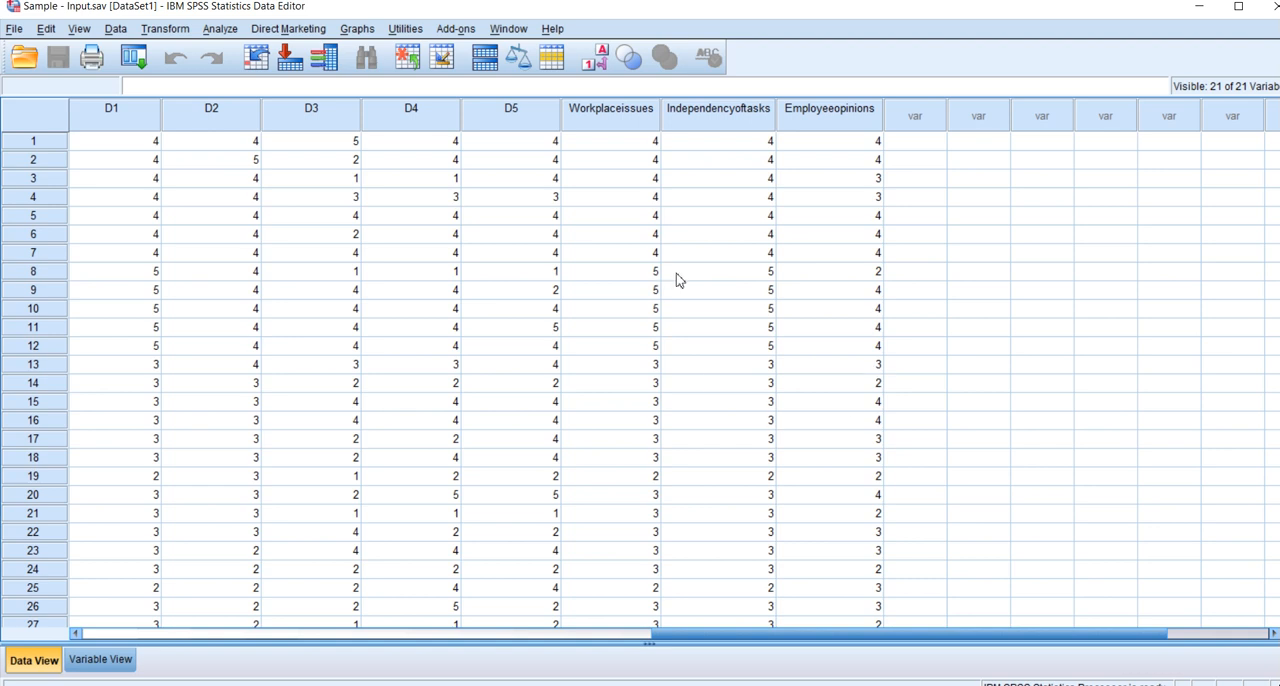
mouse_move(630, 190)
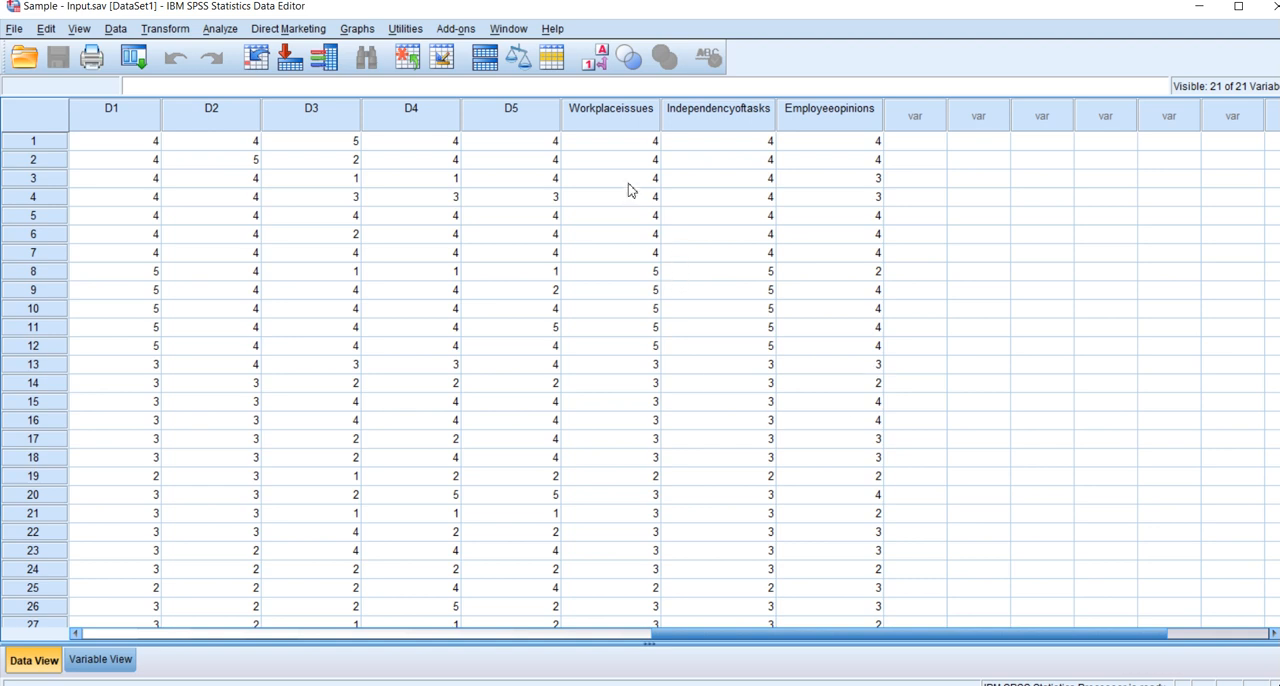
mouse_move(772, 250)
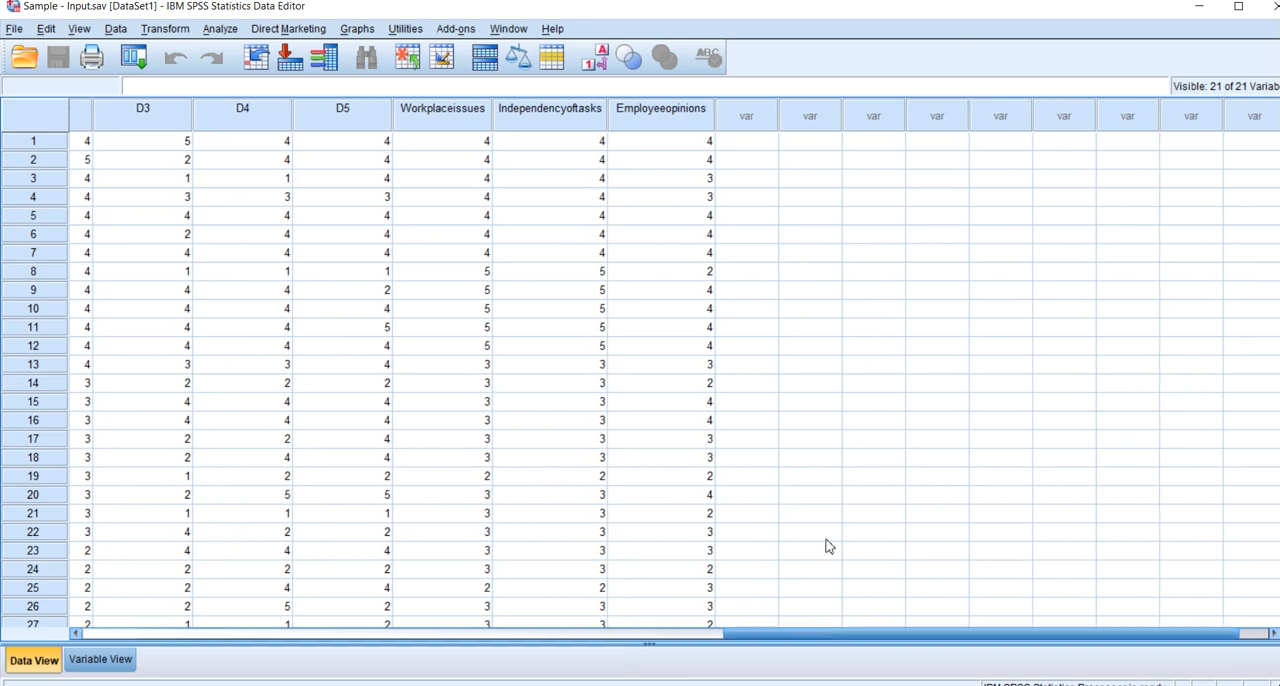
mouse_move(360, 252)
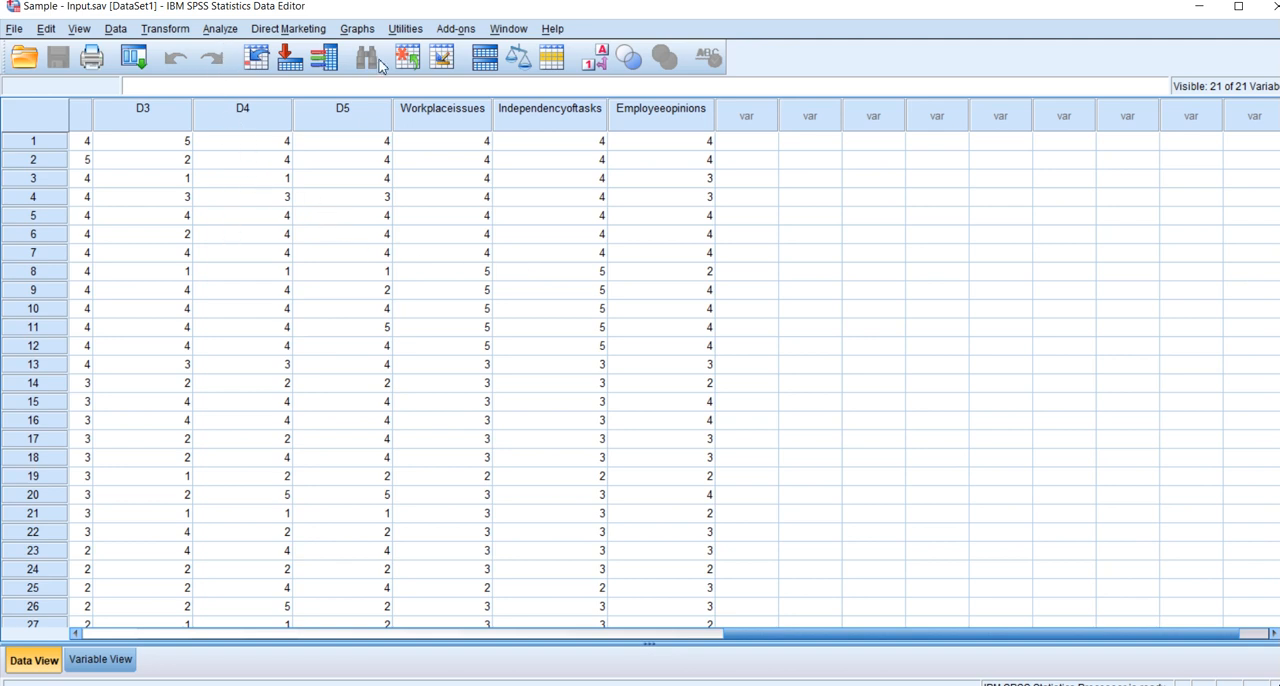
mouse_move(686, 160)
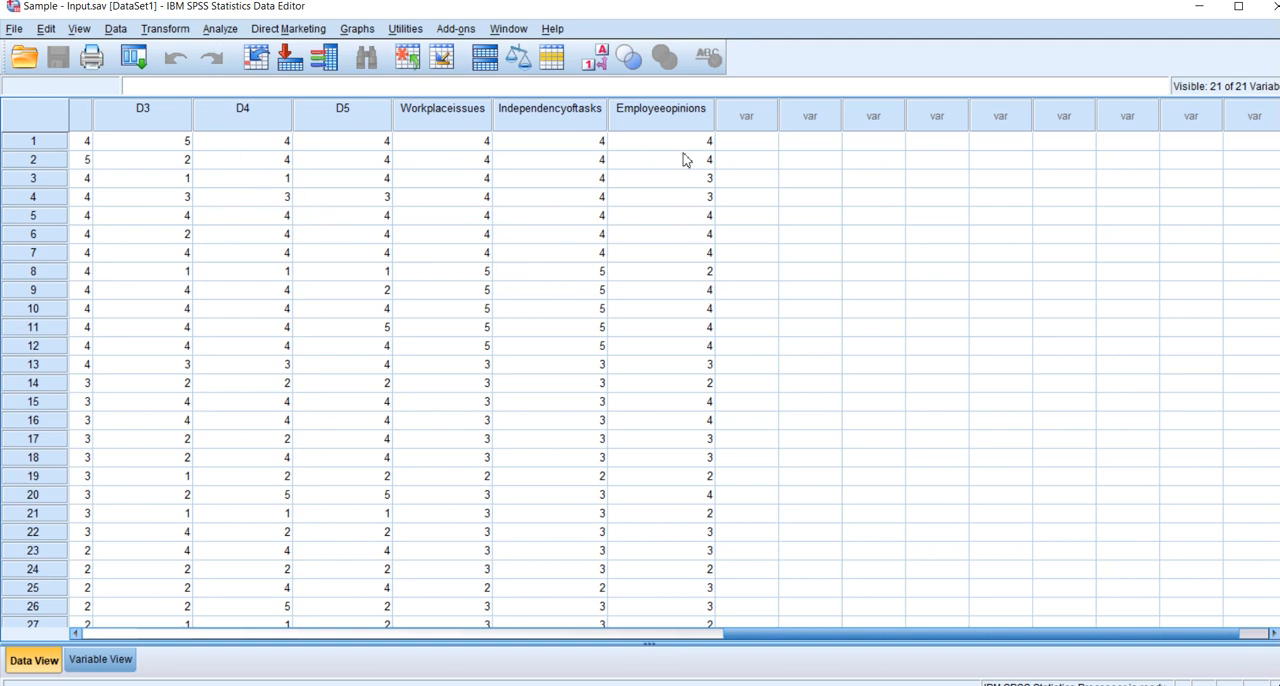
mouse_move(253, 231)
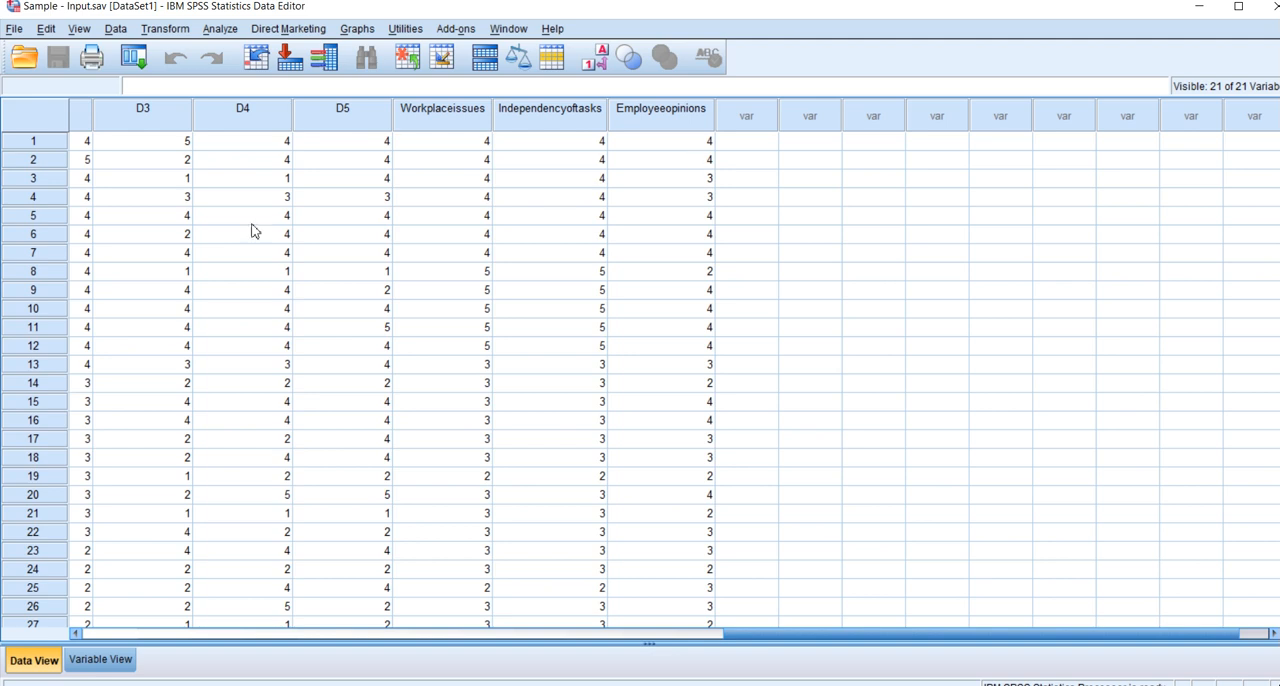
mouse_move(218, 35)
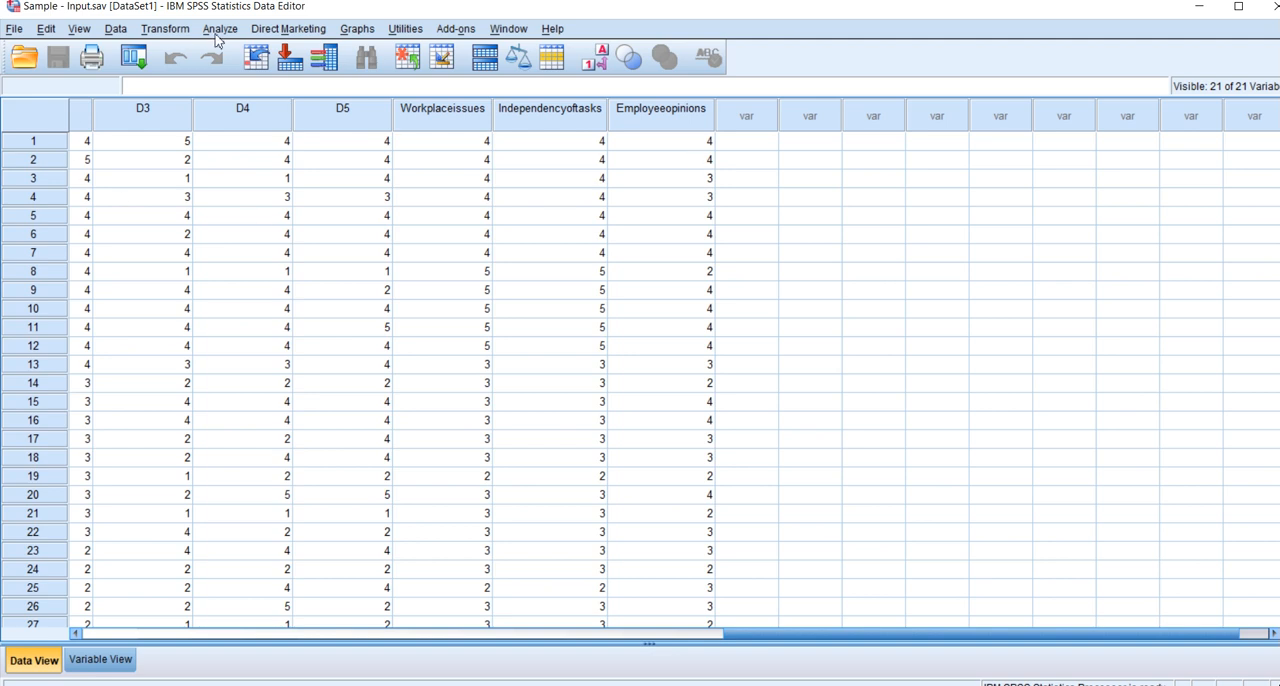
- Open the Bivariate Correlations dialog, move it off the data, and scroll to Workplaceissues
click(219, 28)
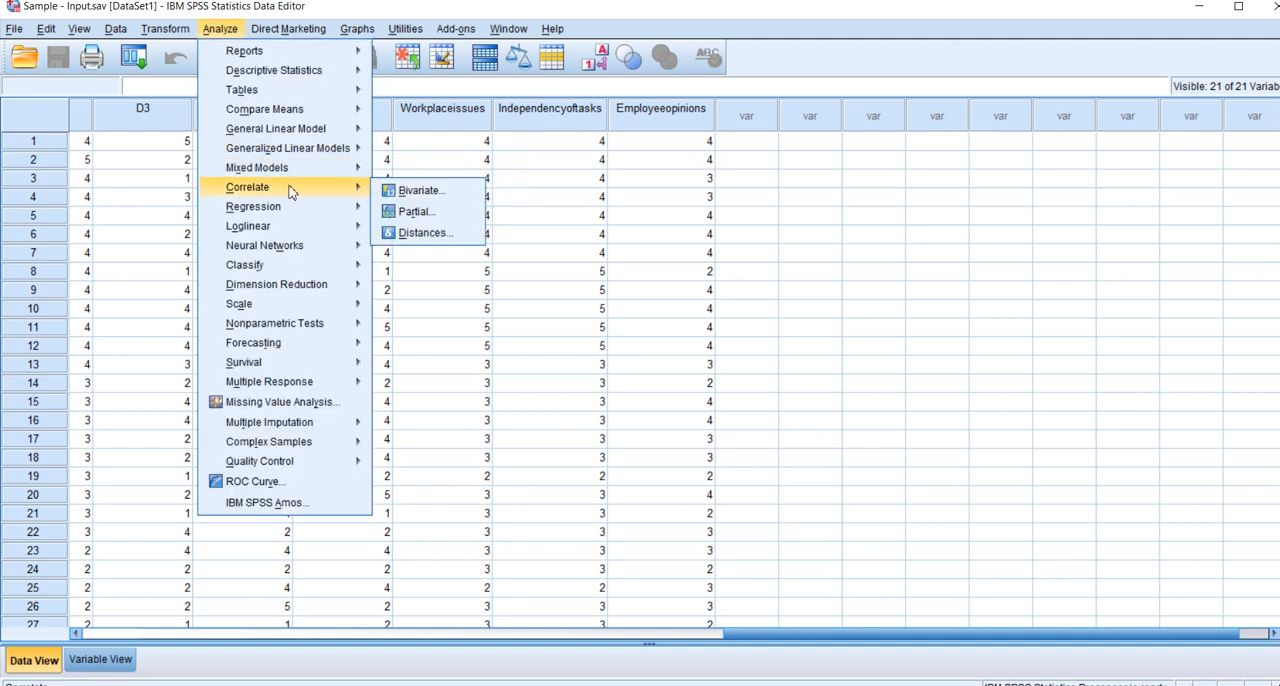
mouse_move(420, 190)
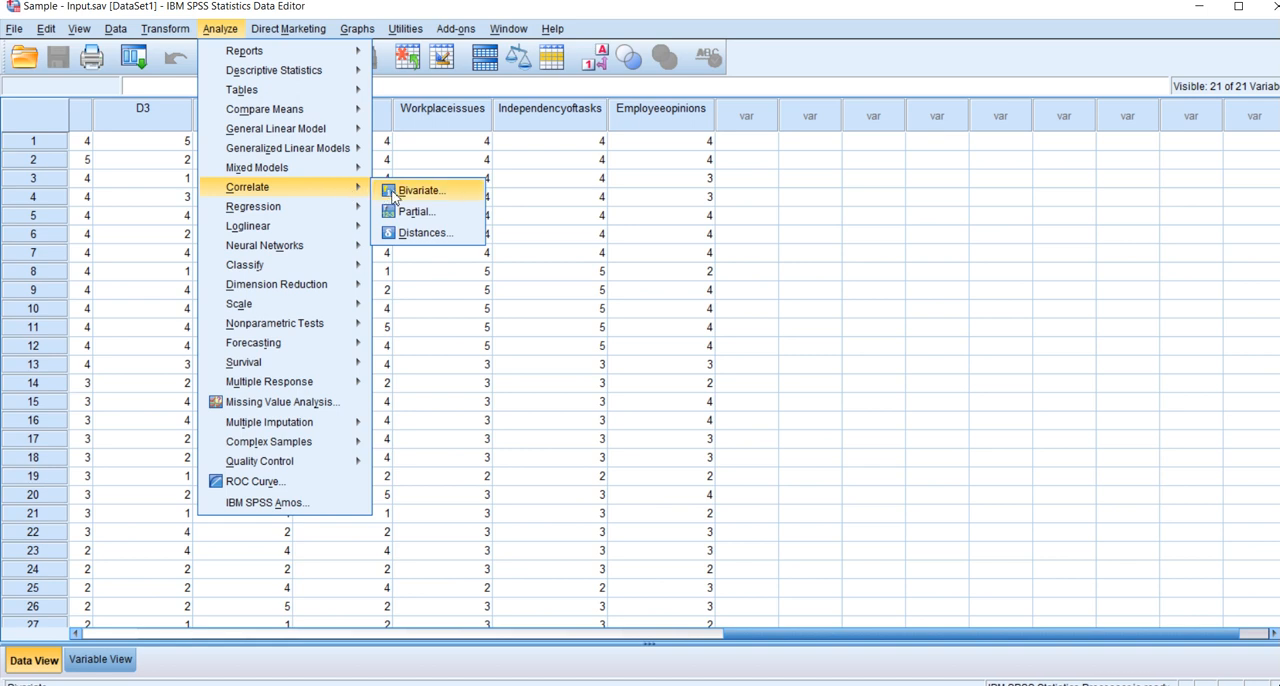
click(419, 190)
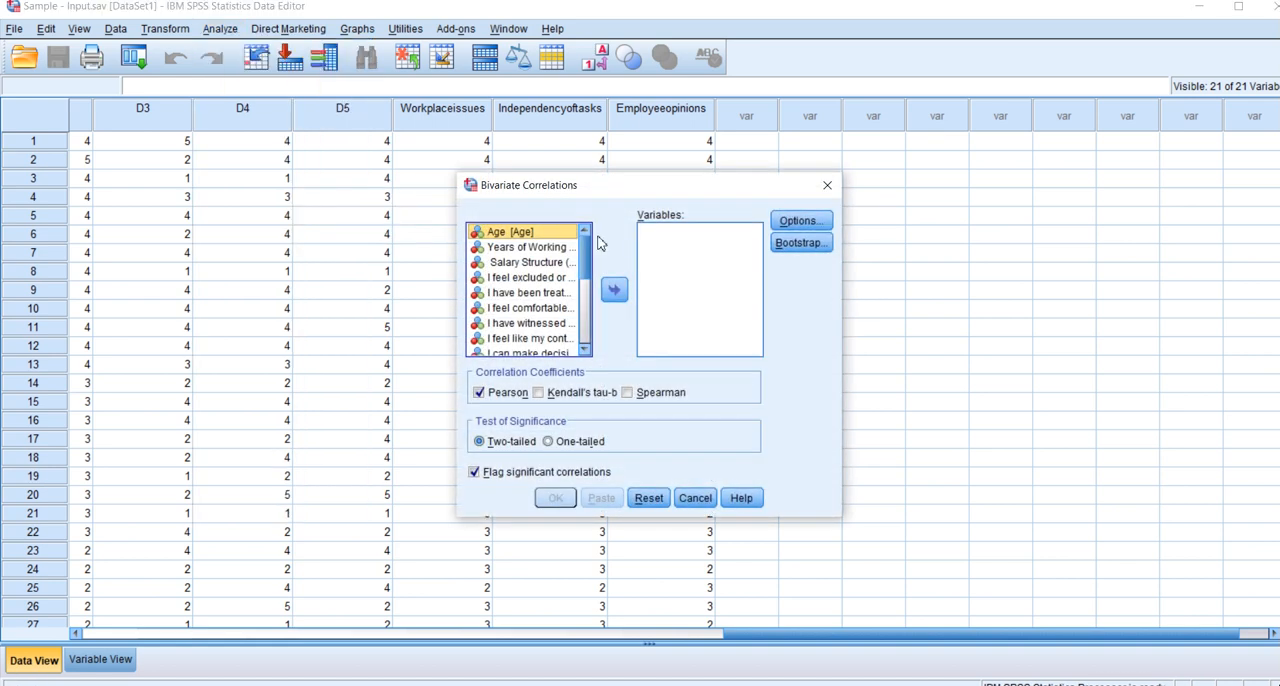
drag(528, 185, 734, 217)
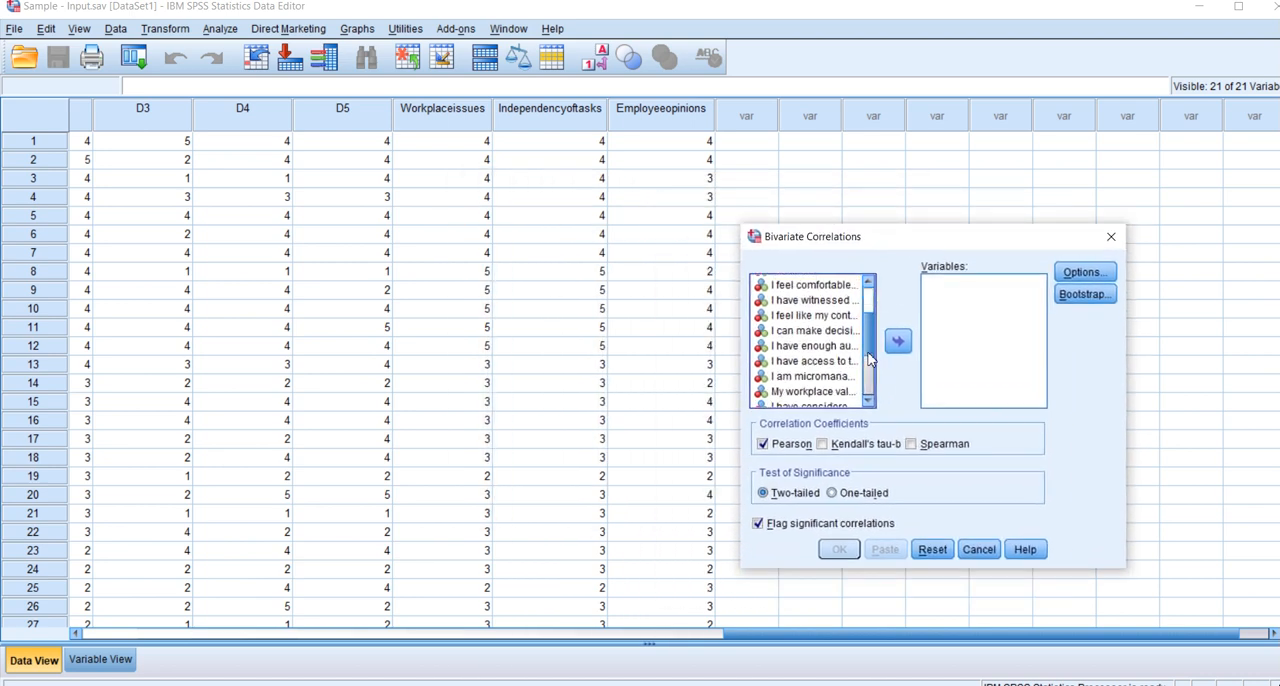
scroll(down, 3)
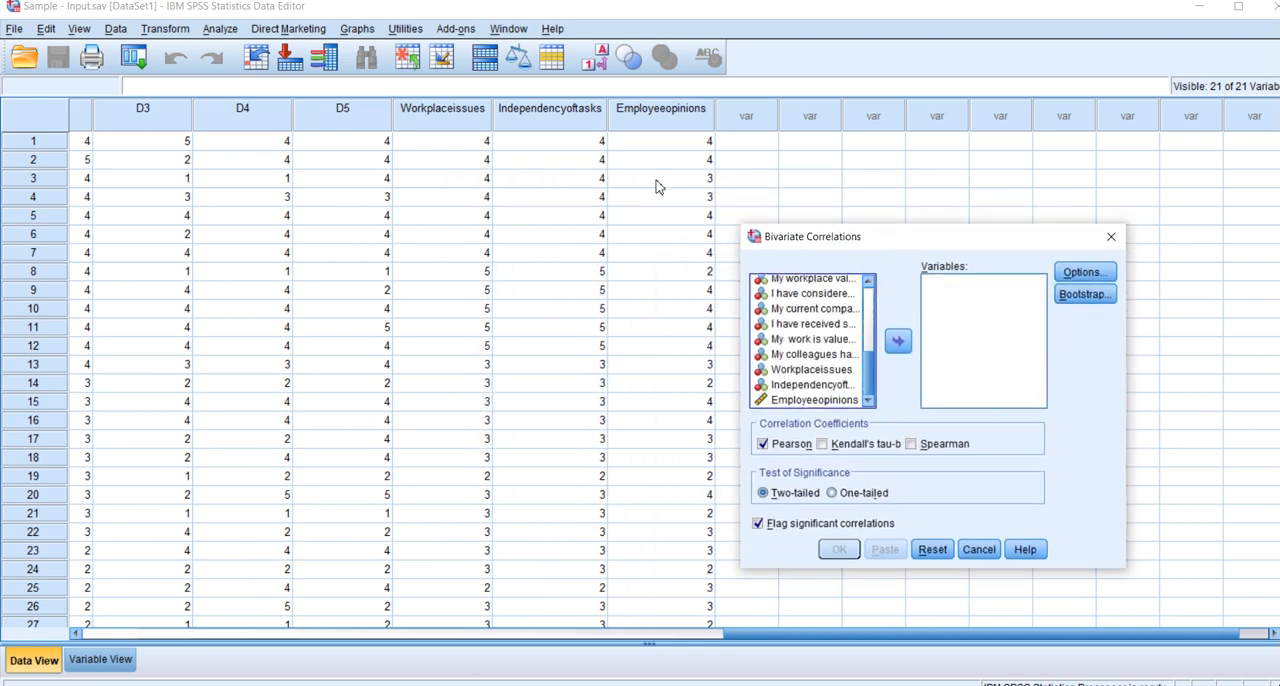
mouse_move(576, 154)
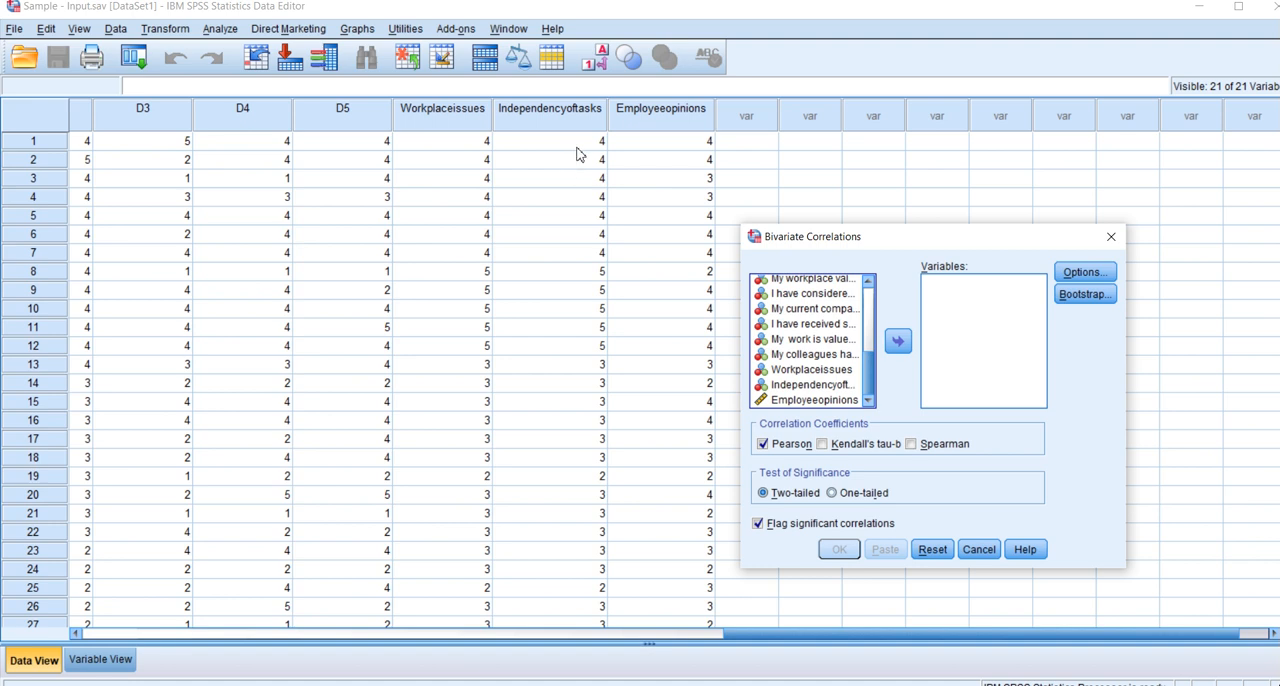
mouse_move(451, 120)
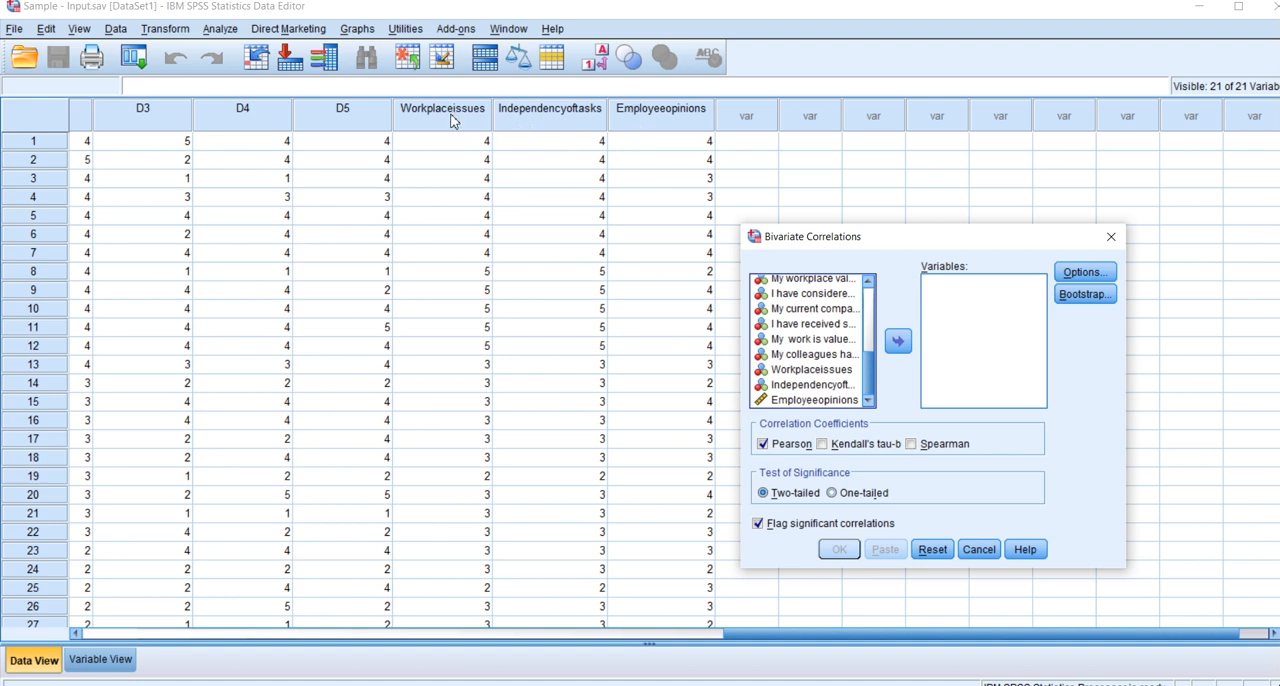
mouse_move(632, 120)
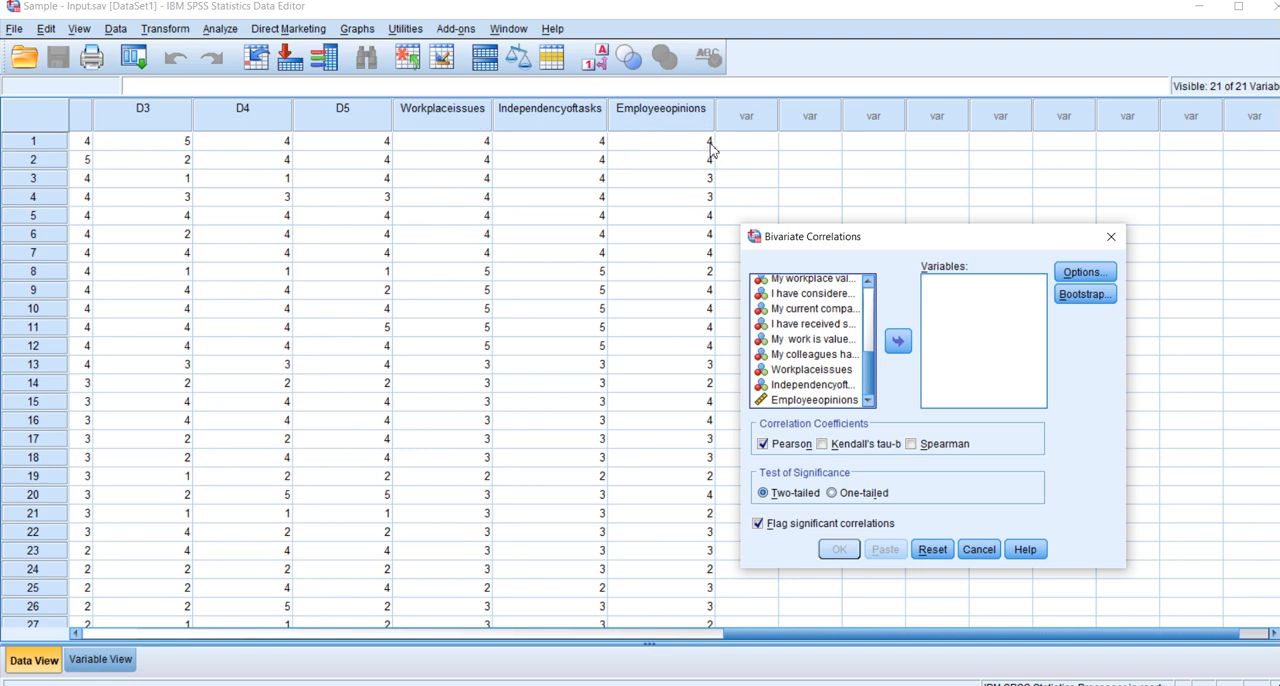
mouse_move(832, 388)
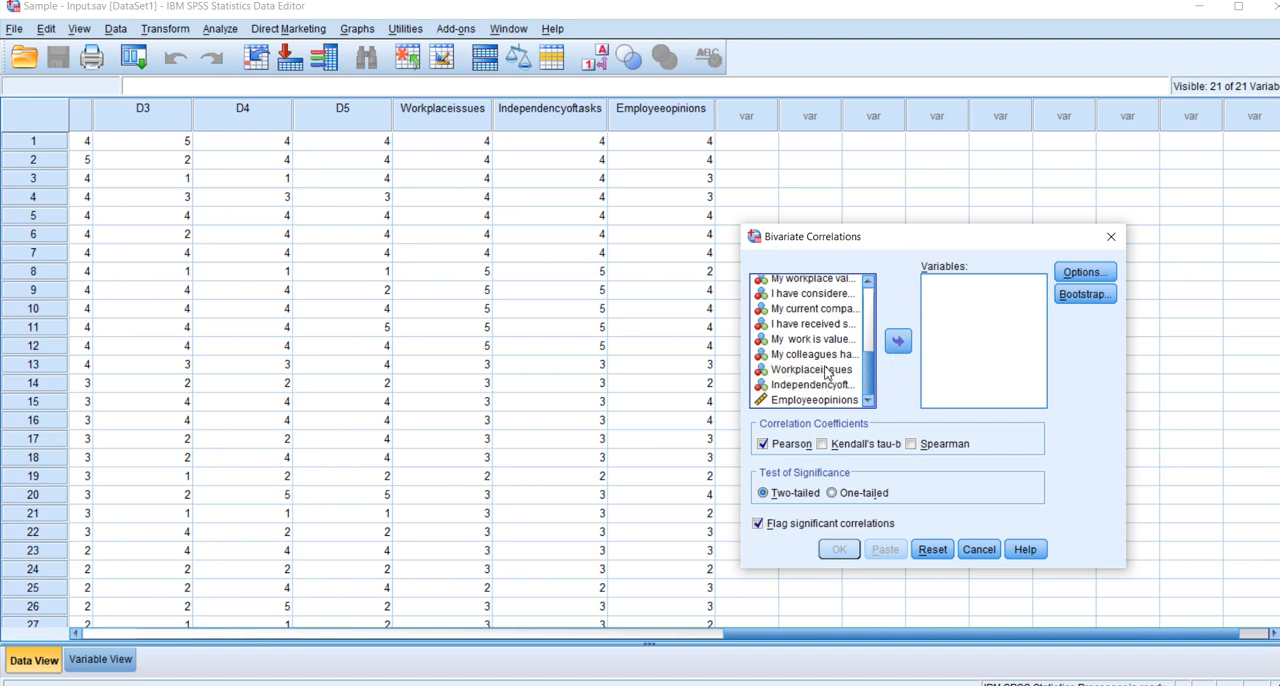
- Correlate Workplaceissues with Employeeopinions, keep pairwise missing-values handling, and run the analysis
click(897, 340)
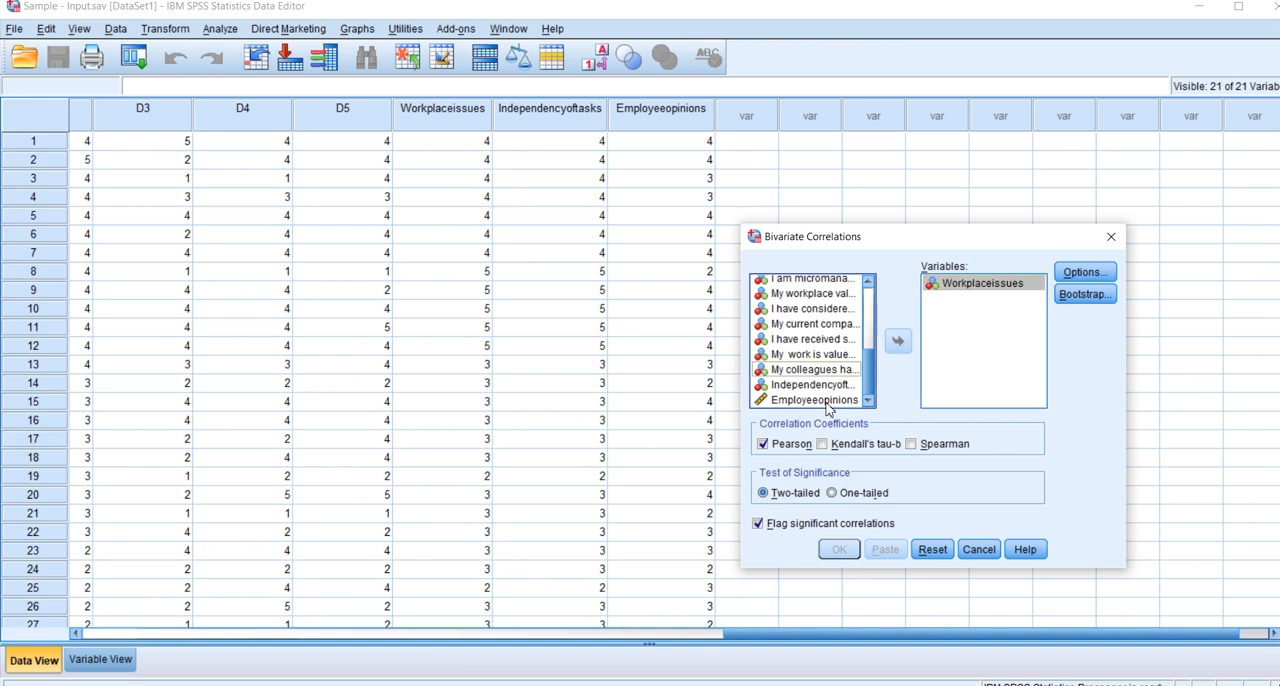
click(897, 341)
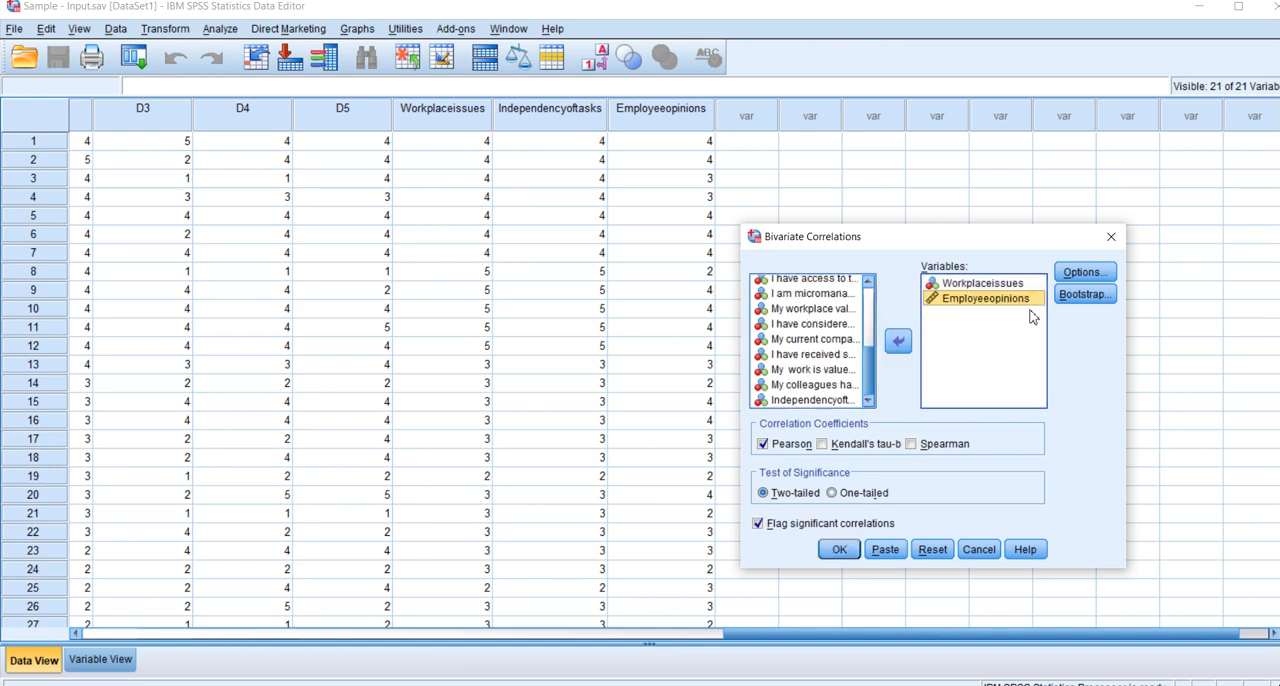
click(1083, 271)
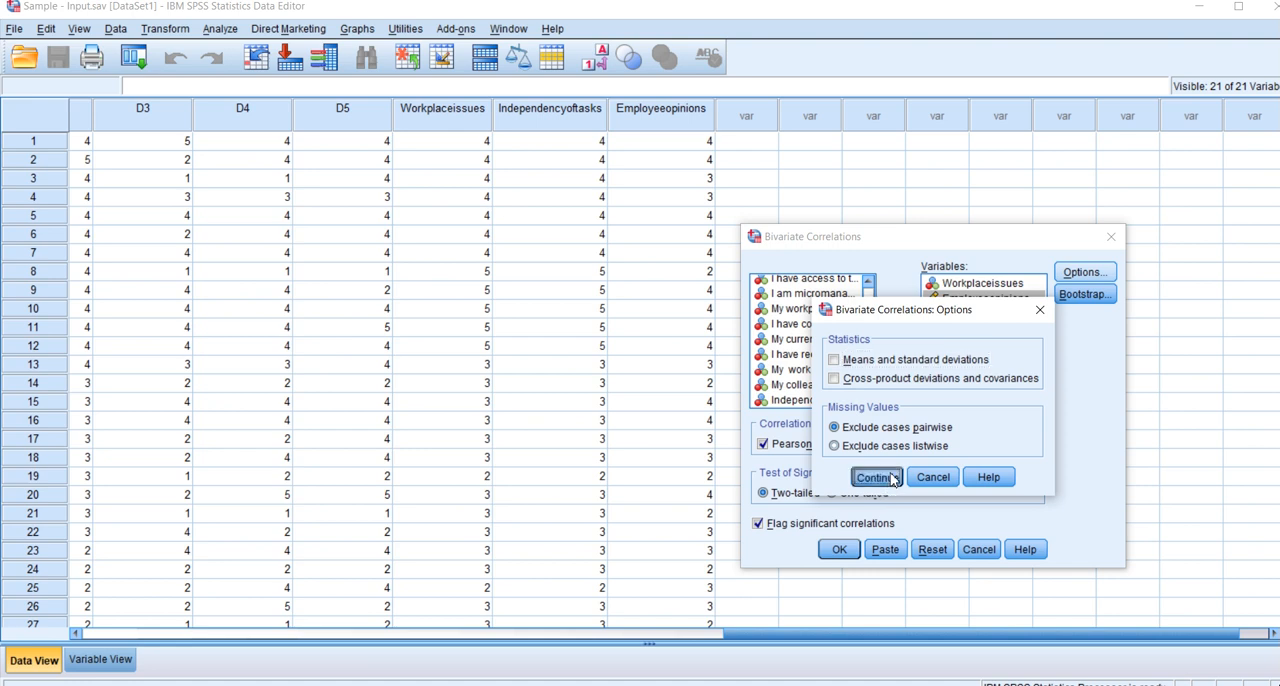
click(872, 477)
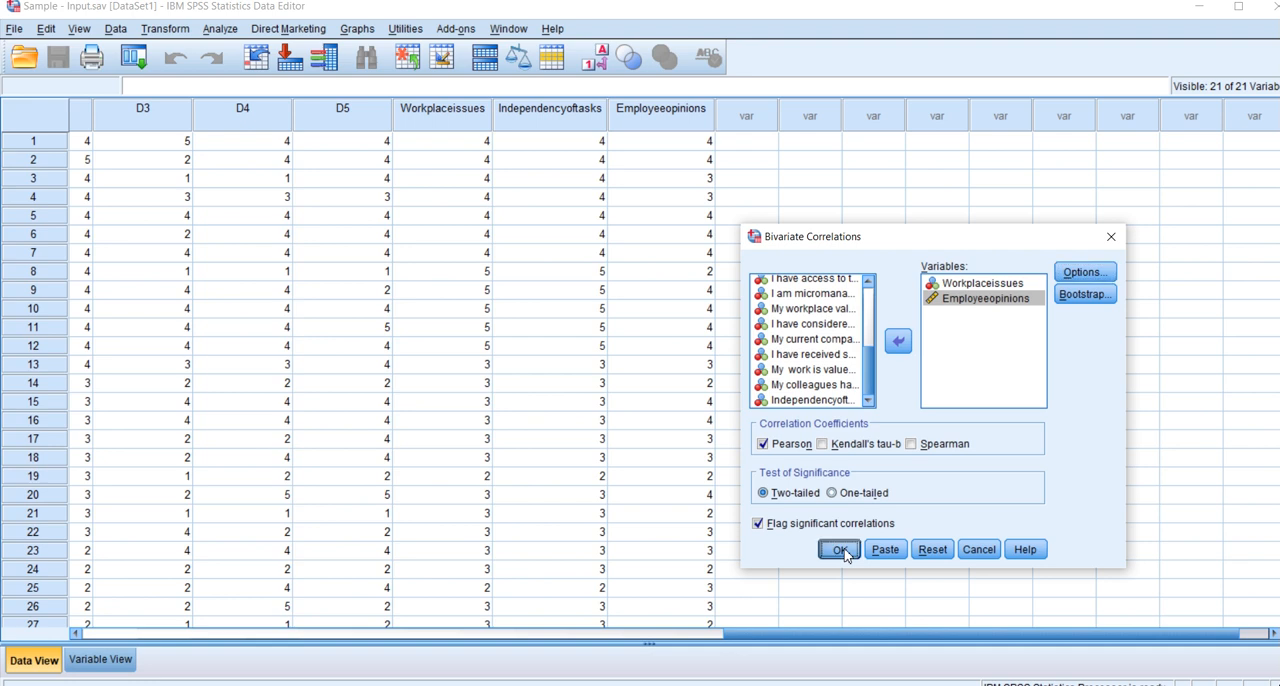
click(838, 549)
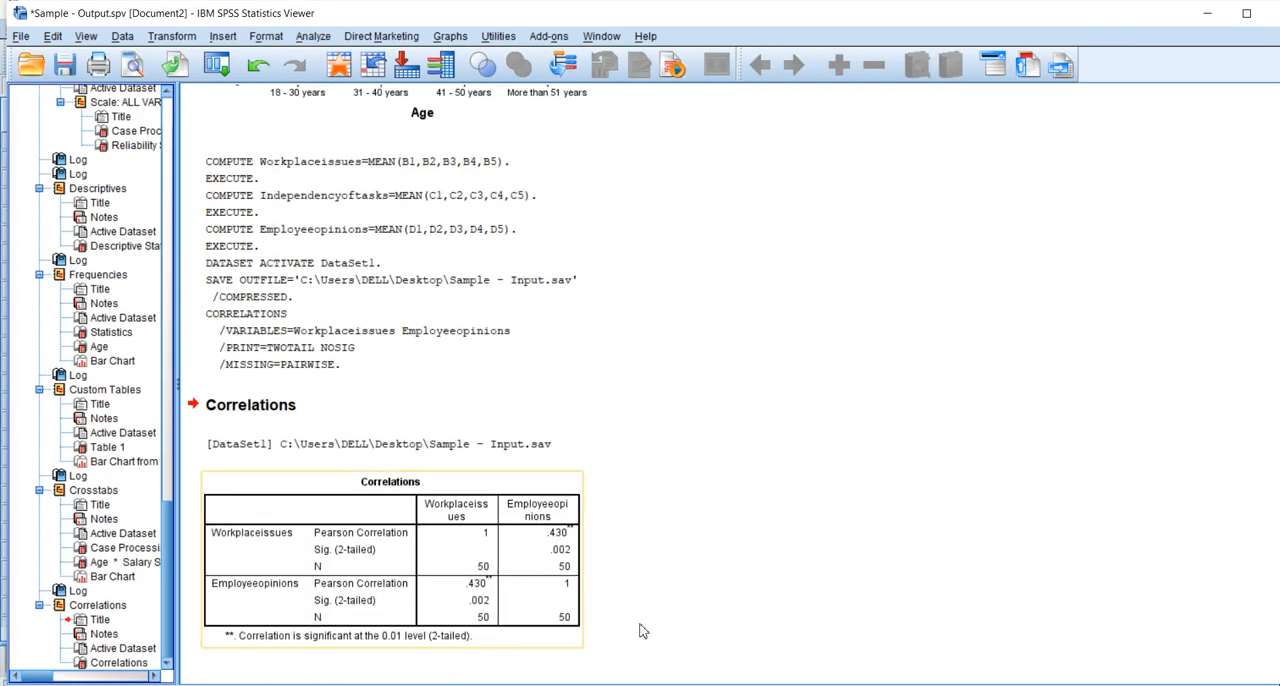
mouse_move(495, 585)
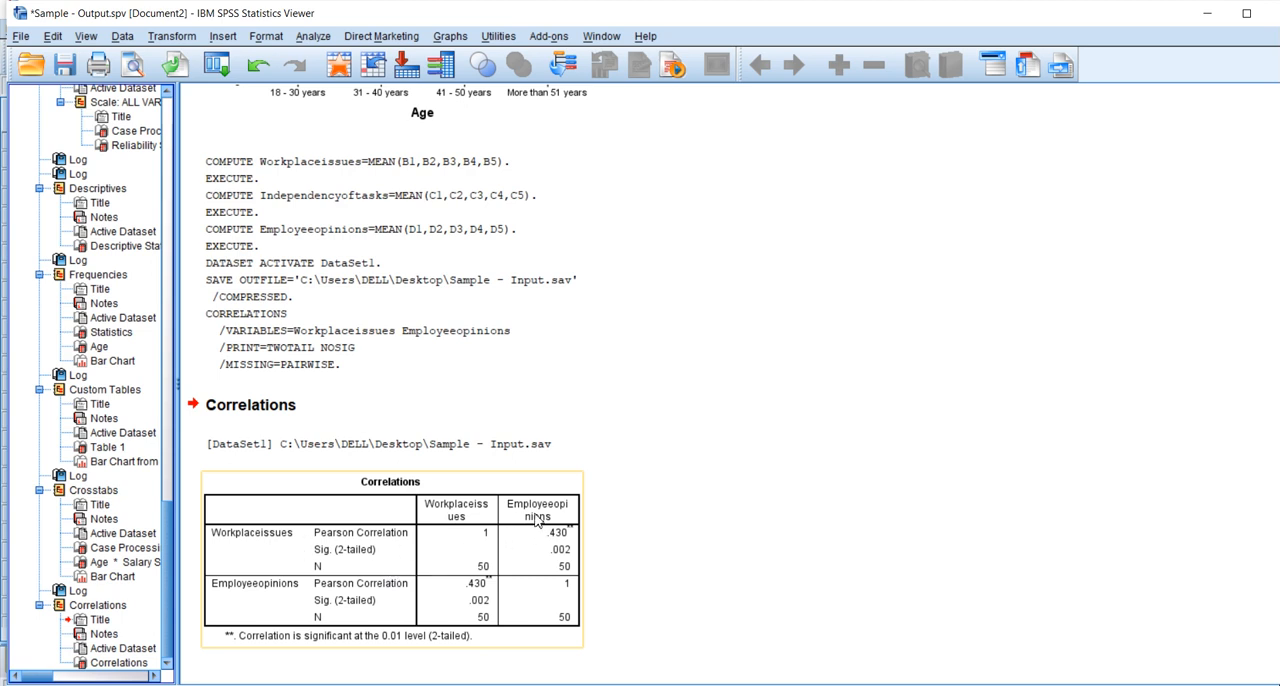
mouse_move(560, 568)
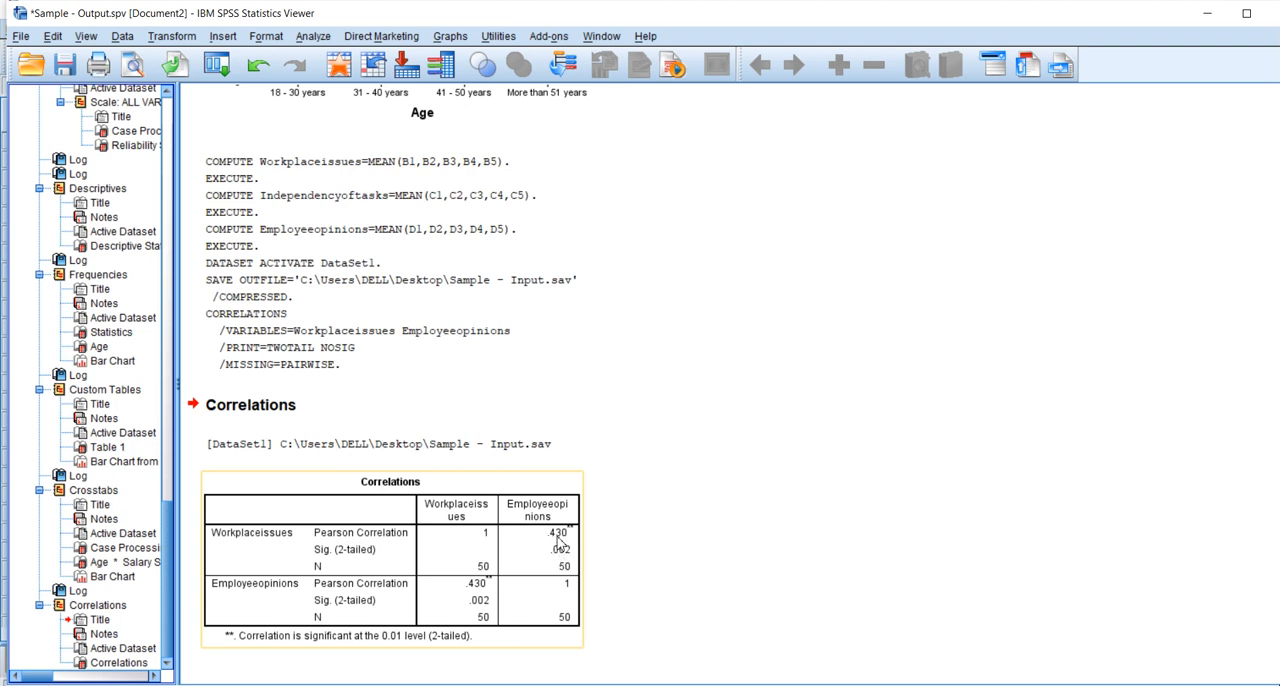
mouse_move(550, 548)
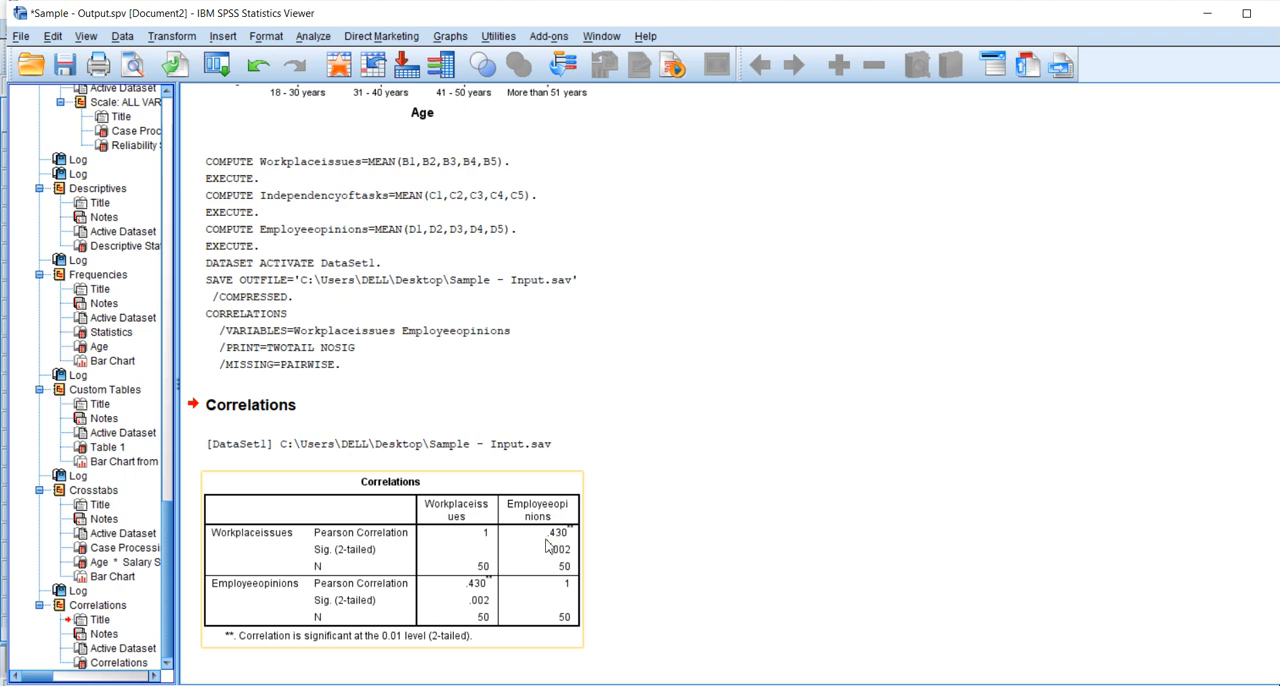
mouse_move(550, 548)
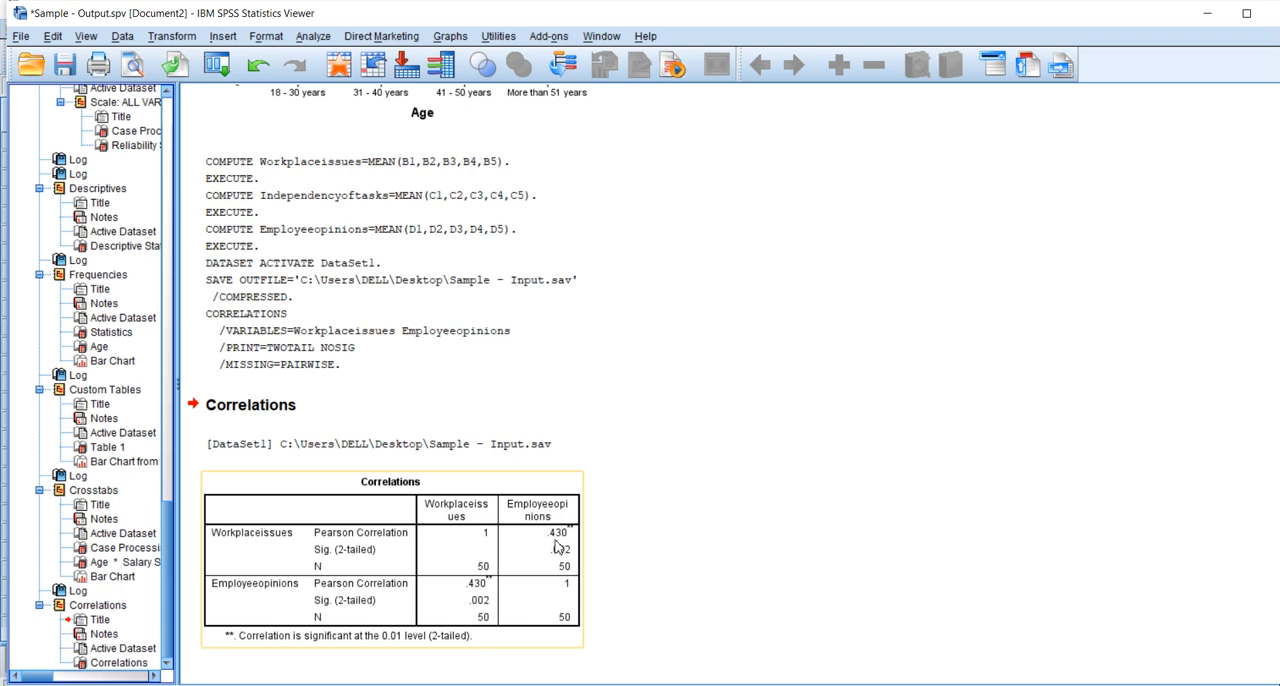
mouse_move(558, 565)
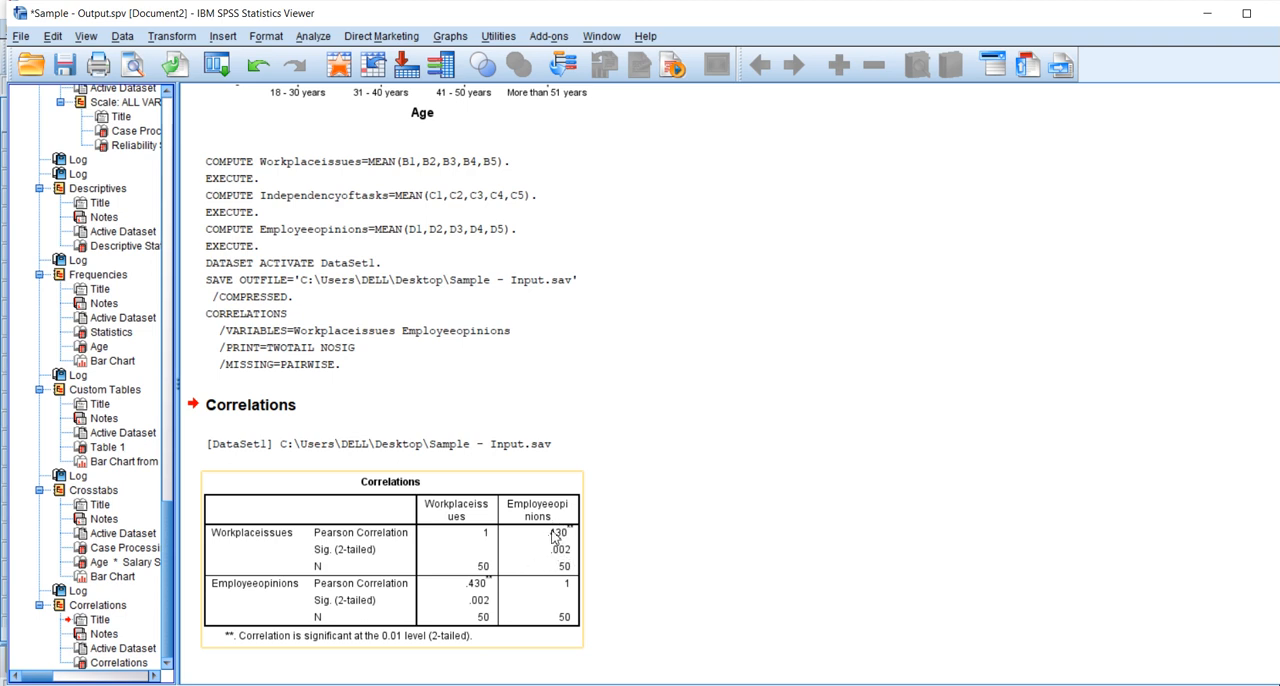
mouse_move(451, 567)
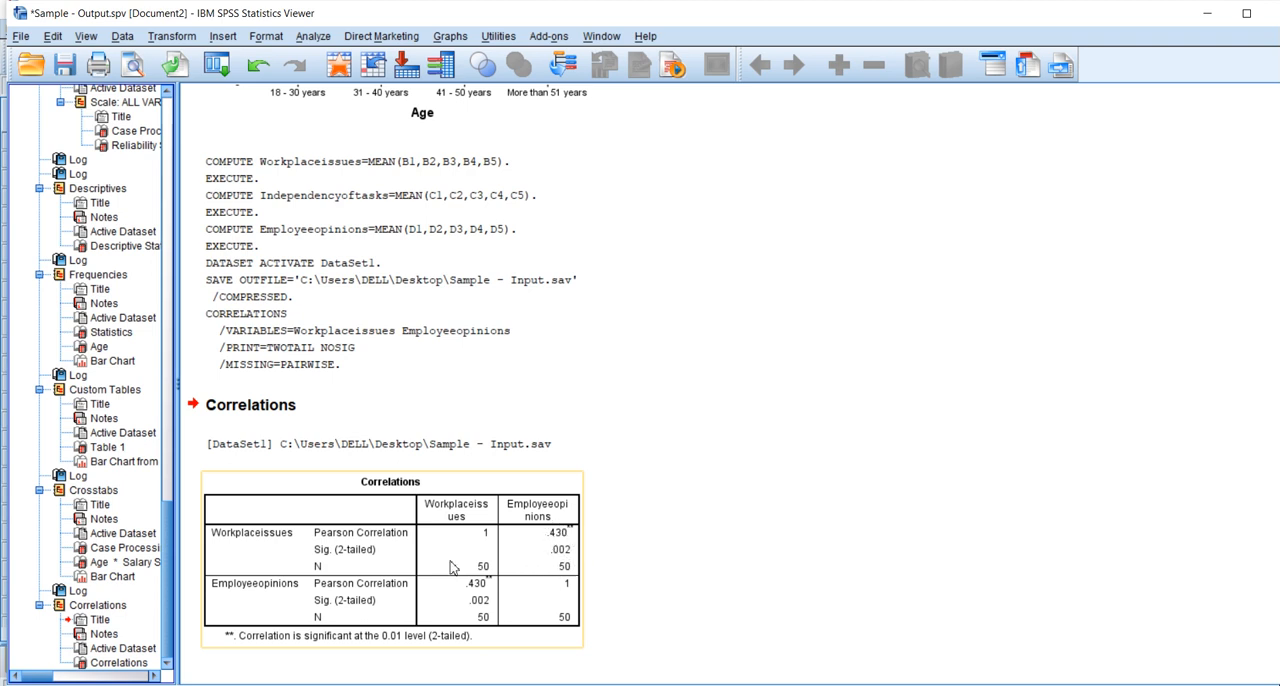
mouse_move(360, 571)
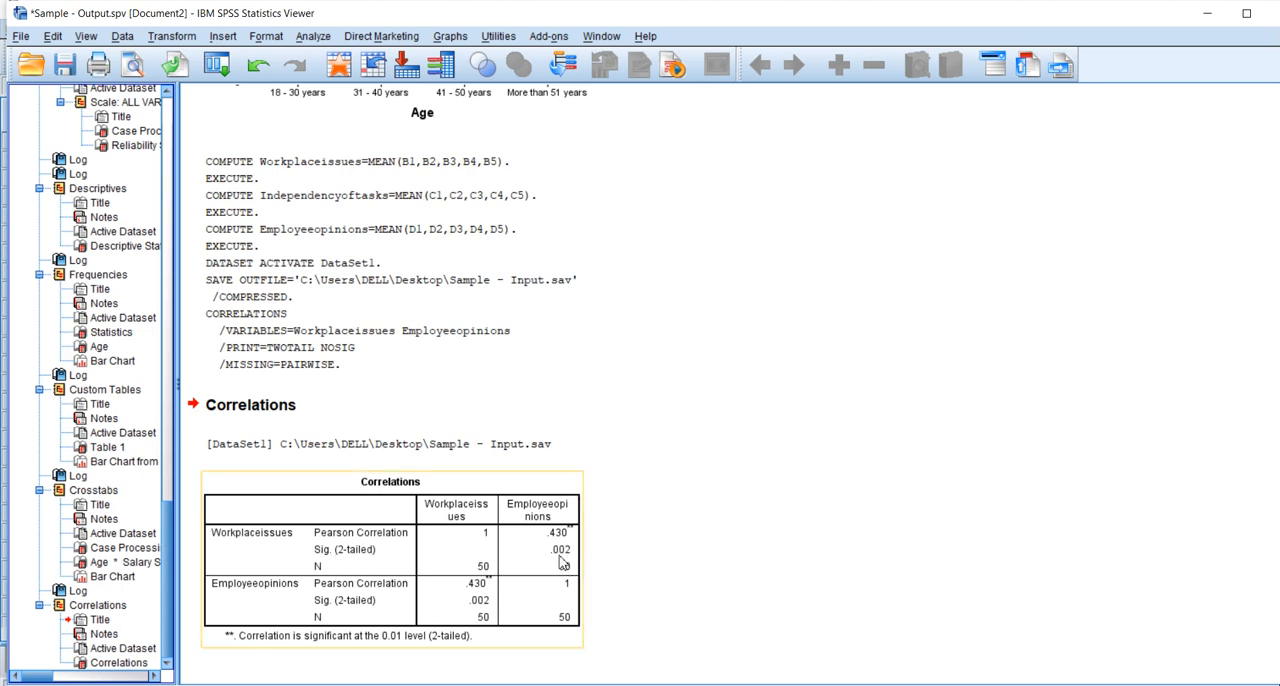
mouse_move(565, 550)
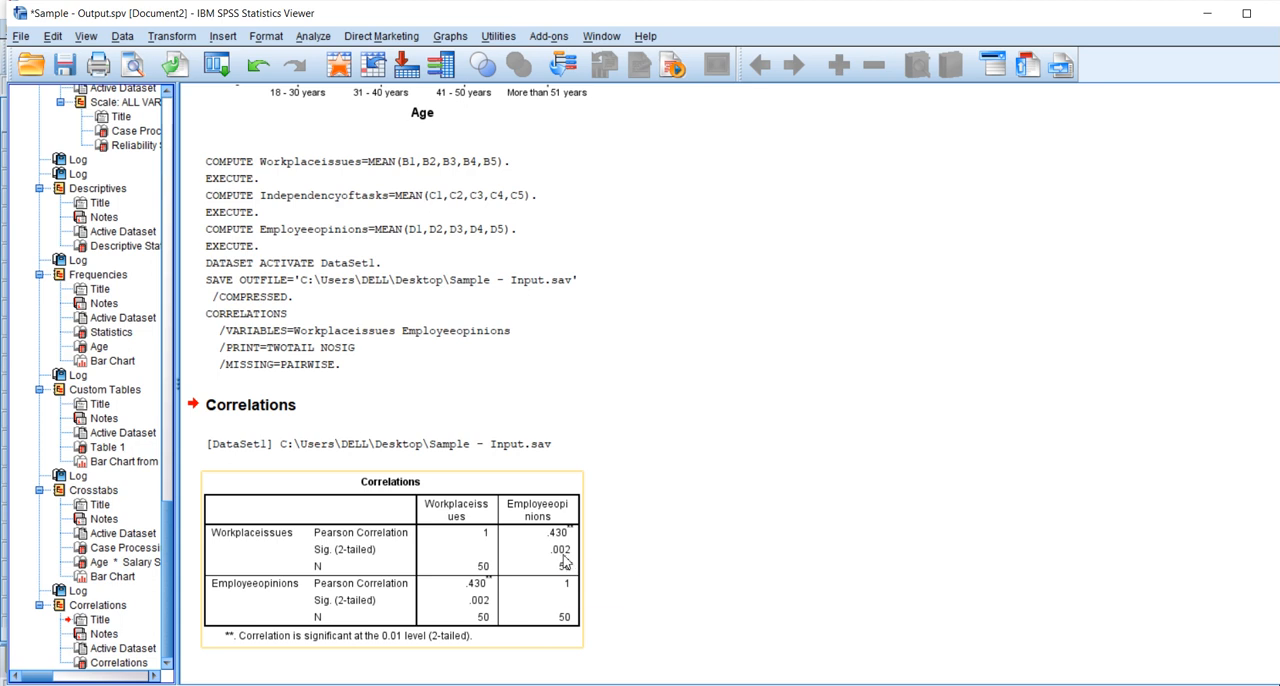
mouse_move(556, 557)
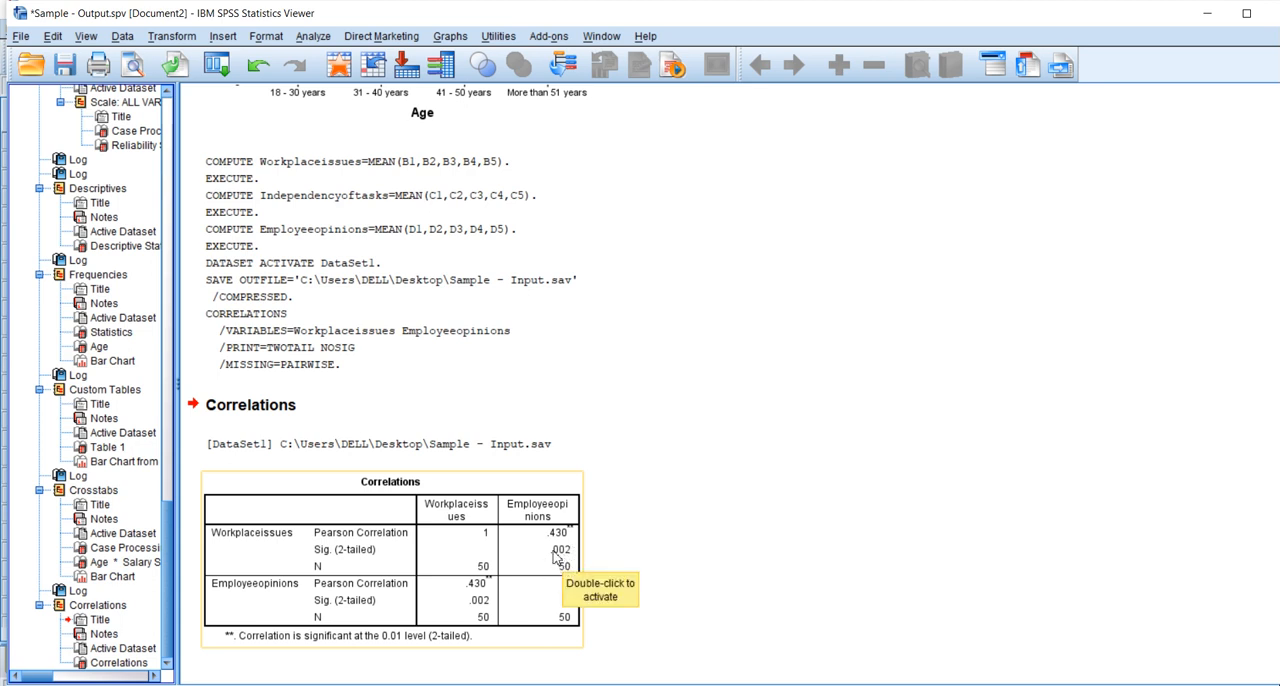
mouse_move(570, 562)
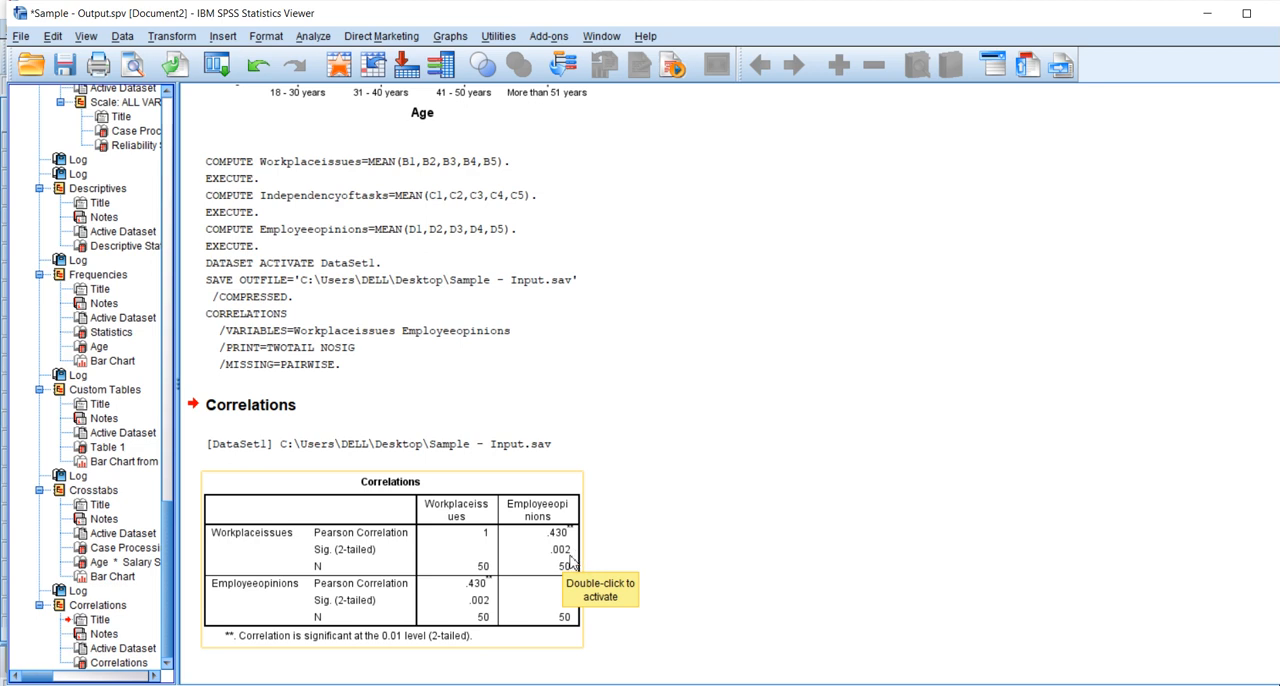
mouse_move(568, 562)
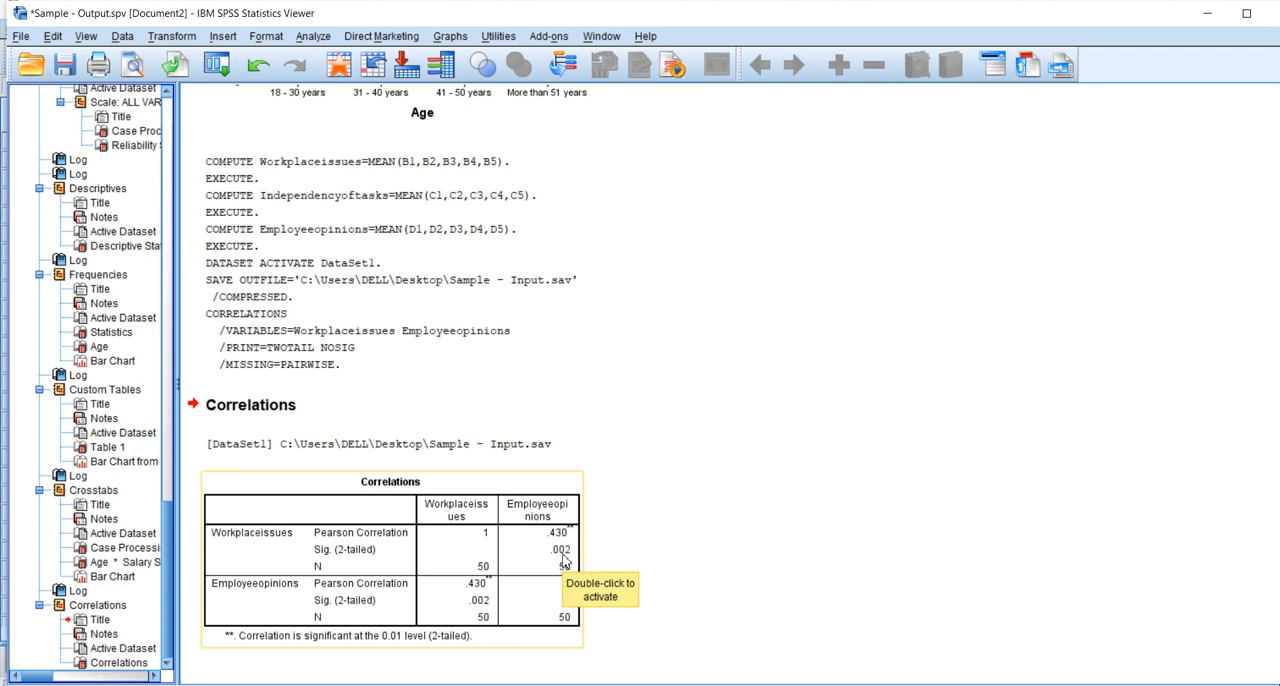
mouse_move(575, 538)
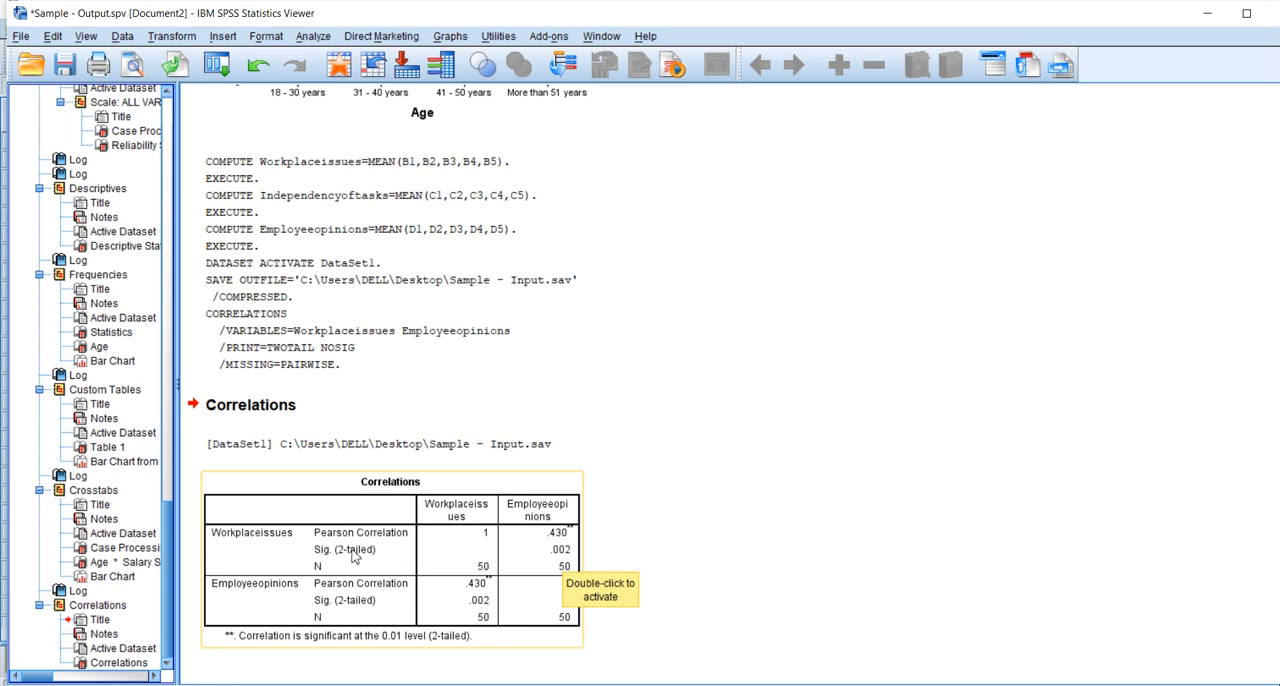
mouse_move(343, 611)
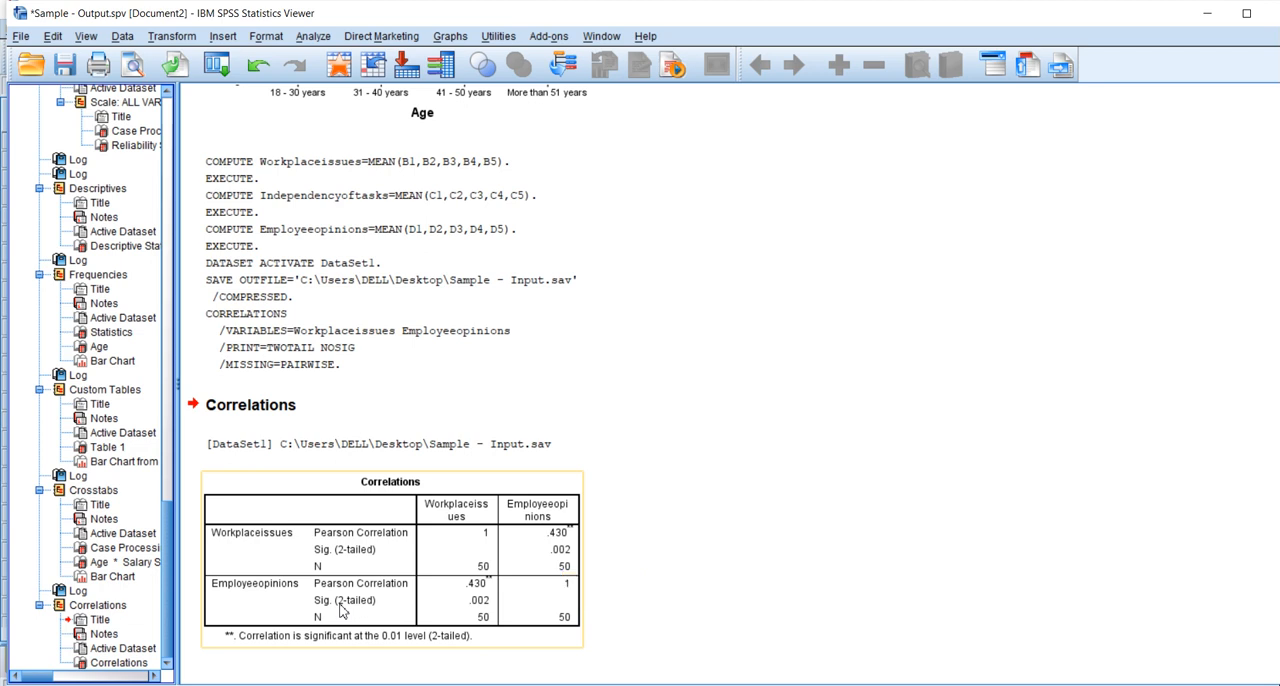
click(855, 603)
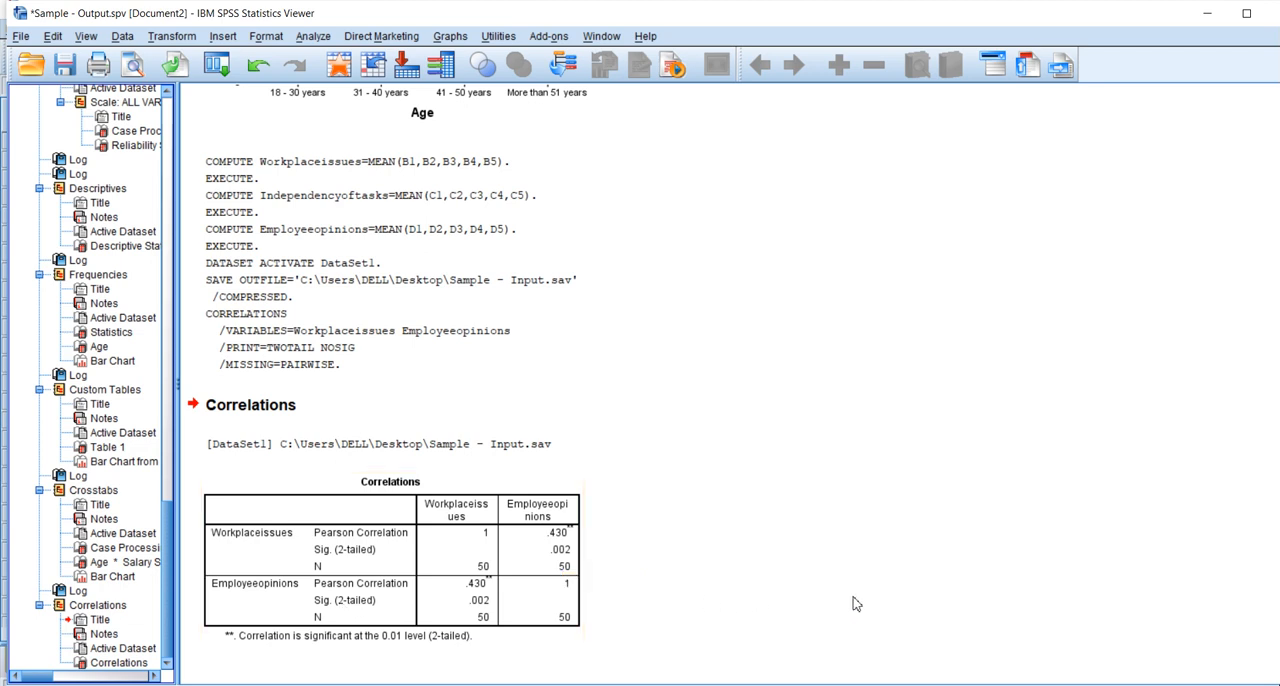
mouse_move(720, 551)
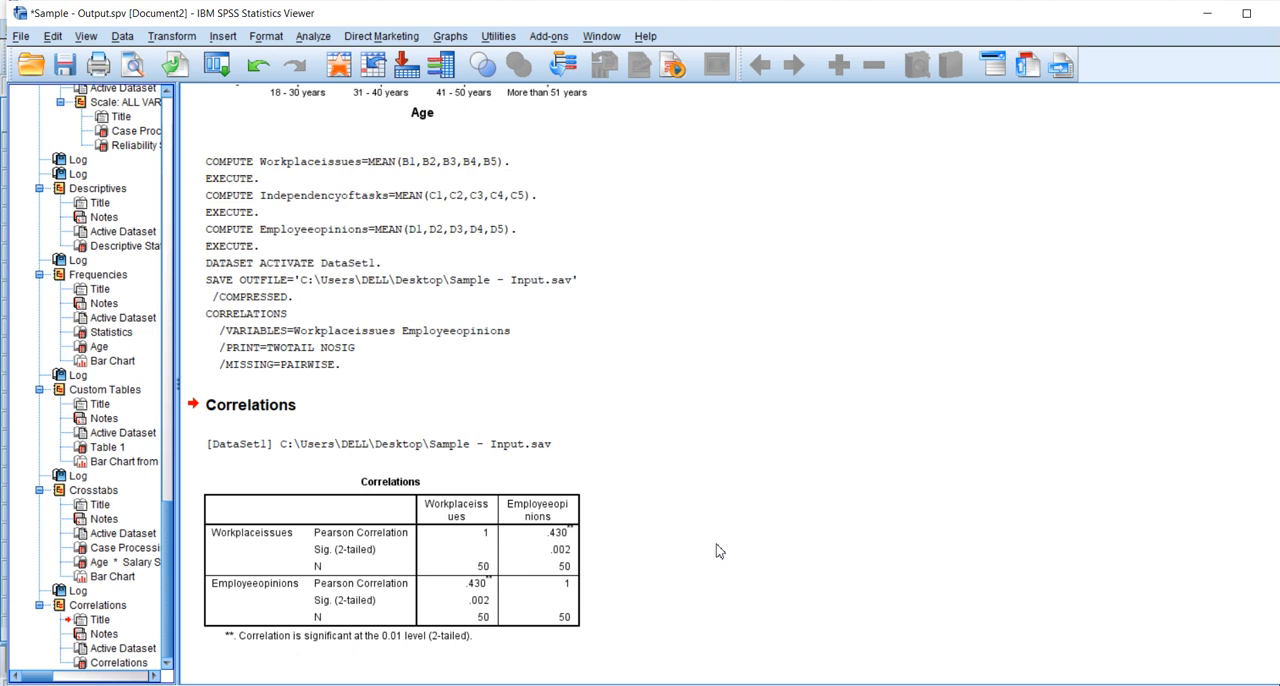
mouse_move(1242, 631)
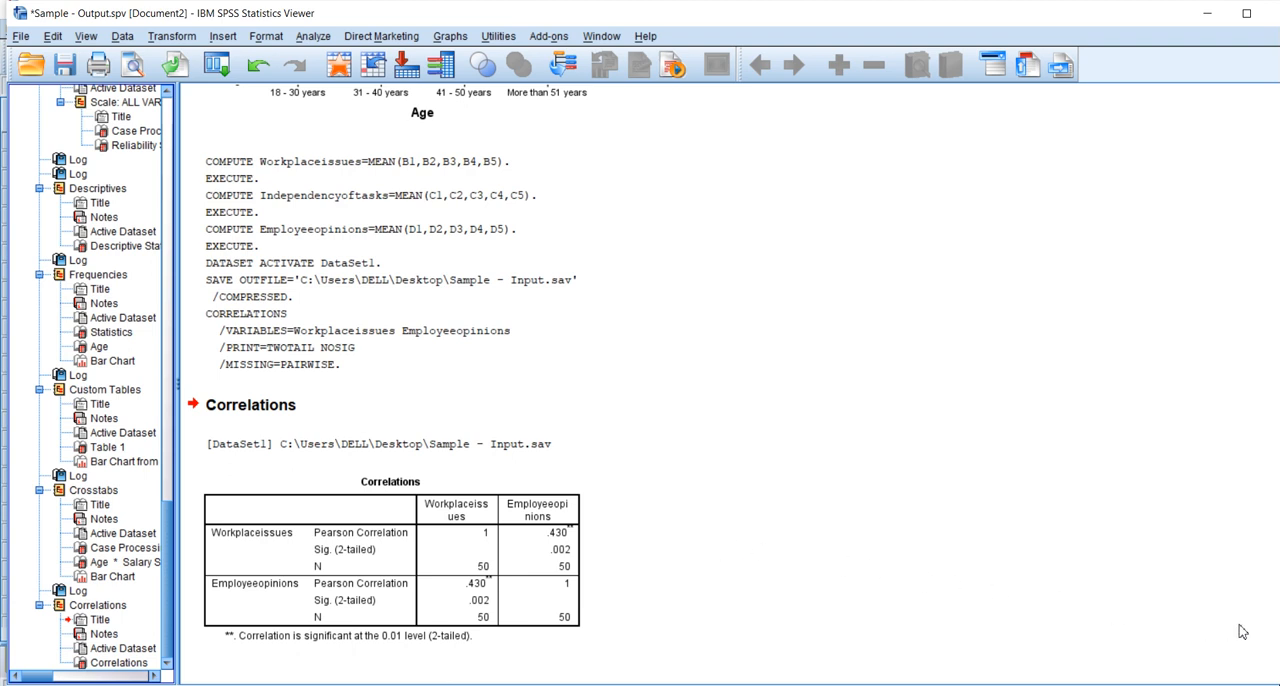